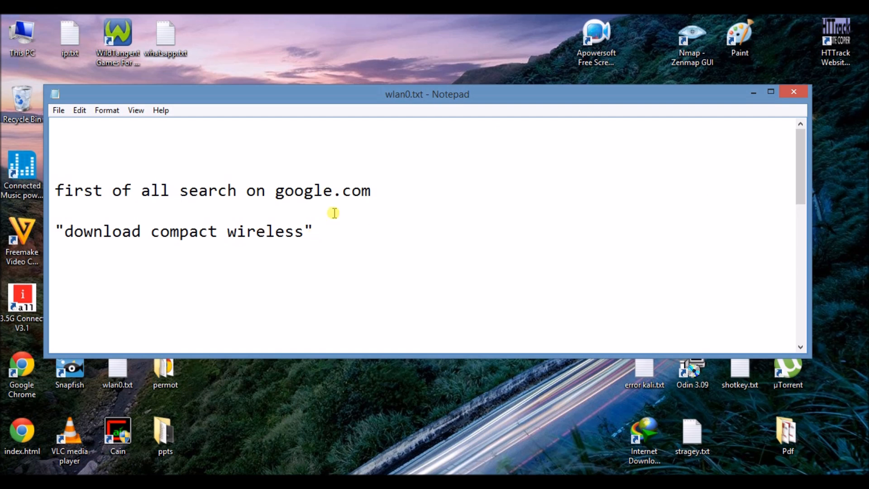
mouse_move(62, 233)
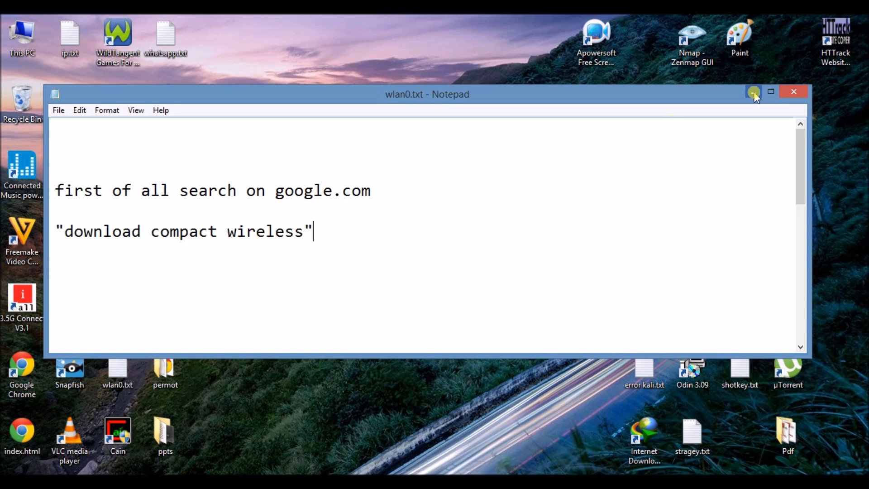
Hide Notepad and run a Google search for "download compact wireless" in Iceweasel
left_click(769, 92)
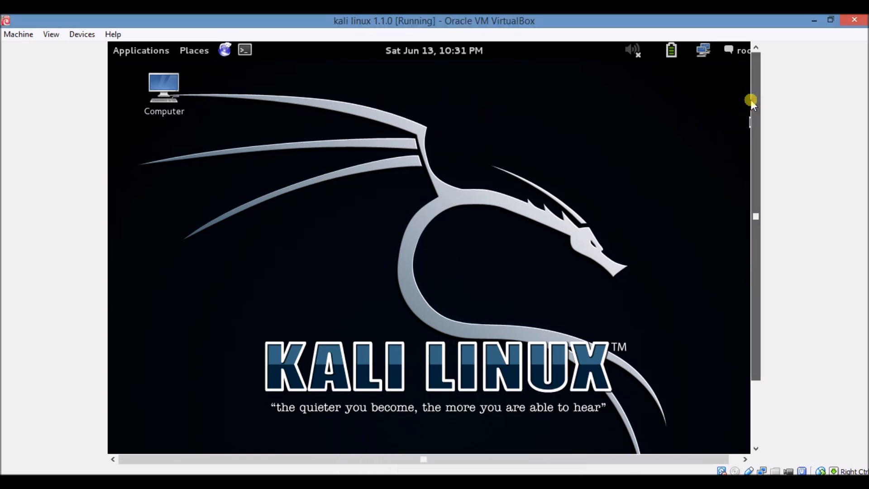
mouse_move(228, 55)
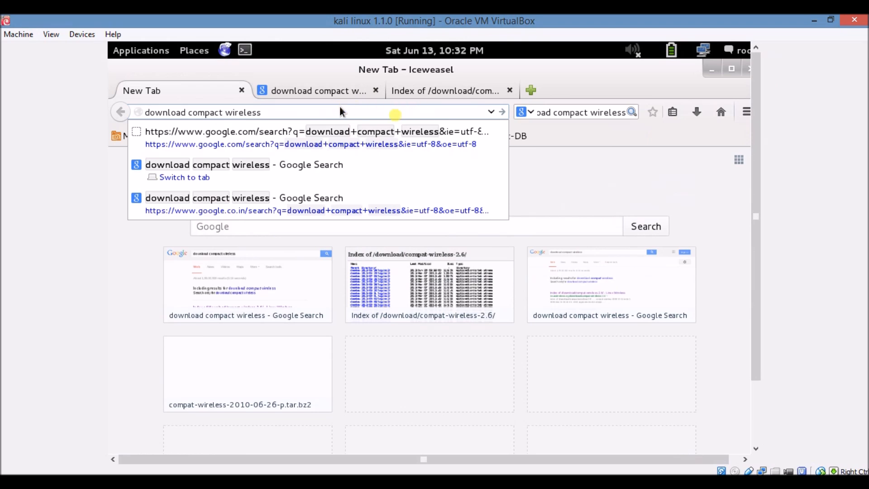
left_click(318, 91)
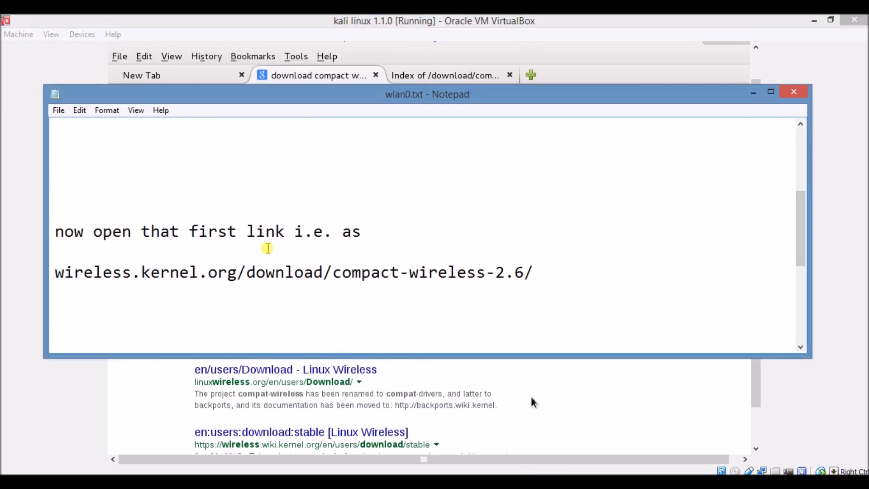
mouse_move(118, 284)
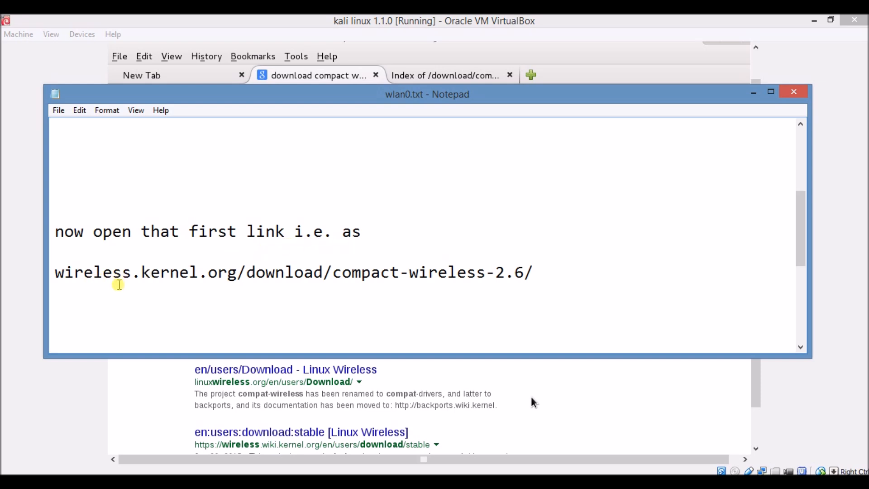
mouse_move(328, 287)
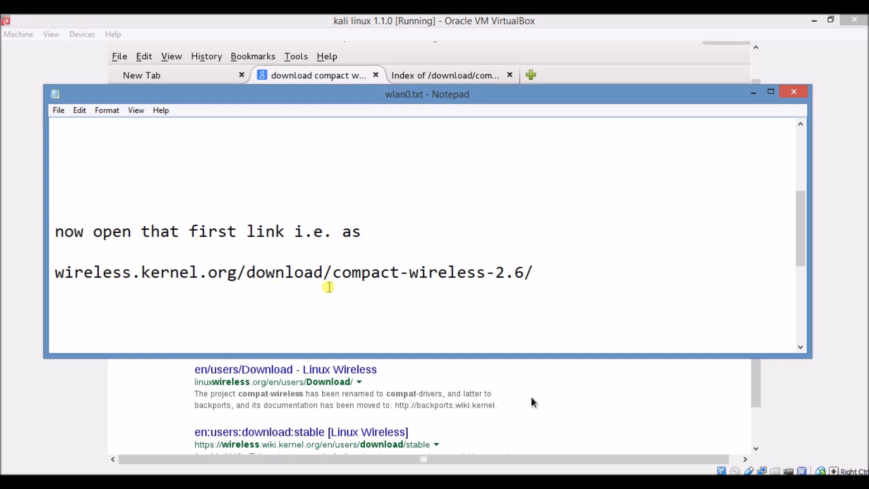
mouse_move(678, 241)
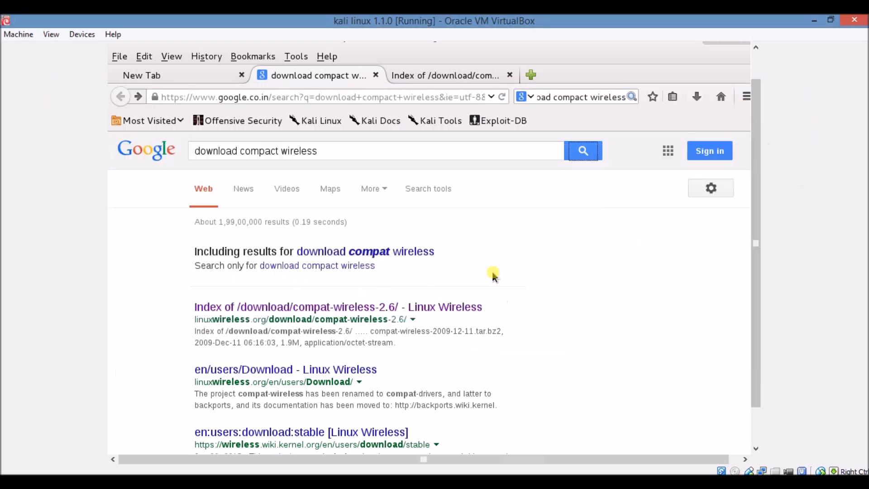
mouse_move(318, 319)
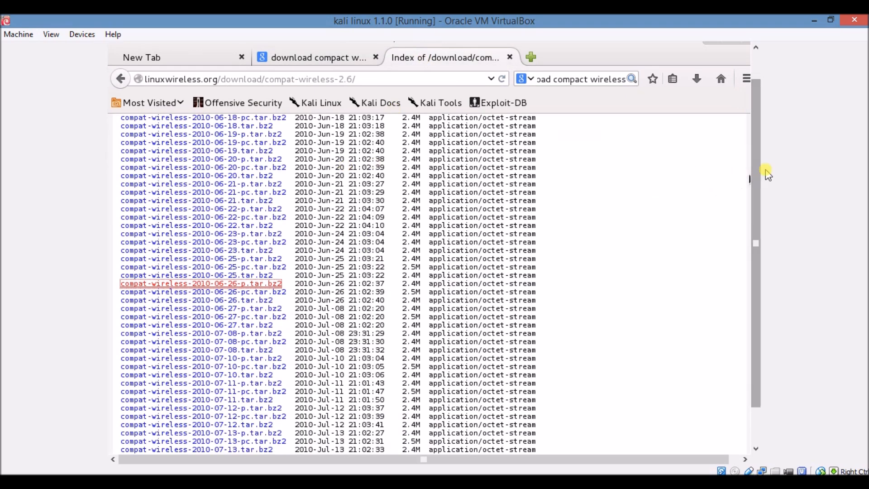
Scroll through the compat-wireless-2.6 download index to locate the 2010-06-26 archive
scroll("up", 3)
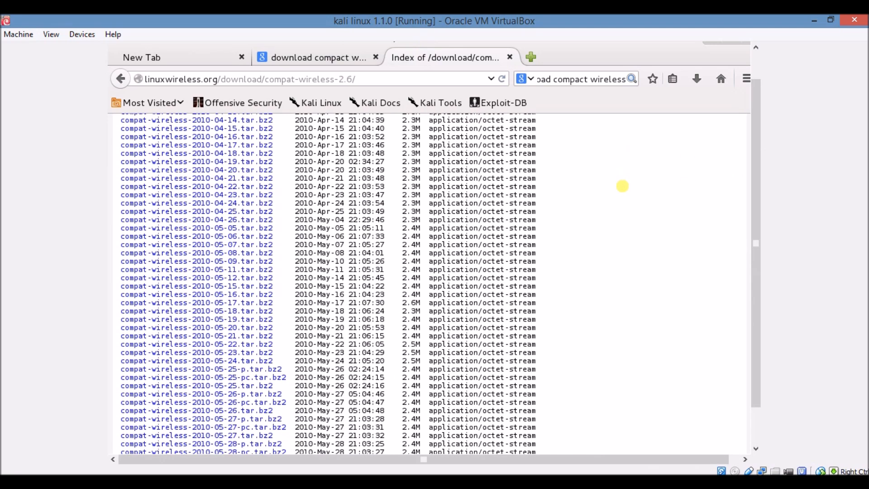
scroll("down", 3)
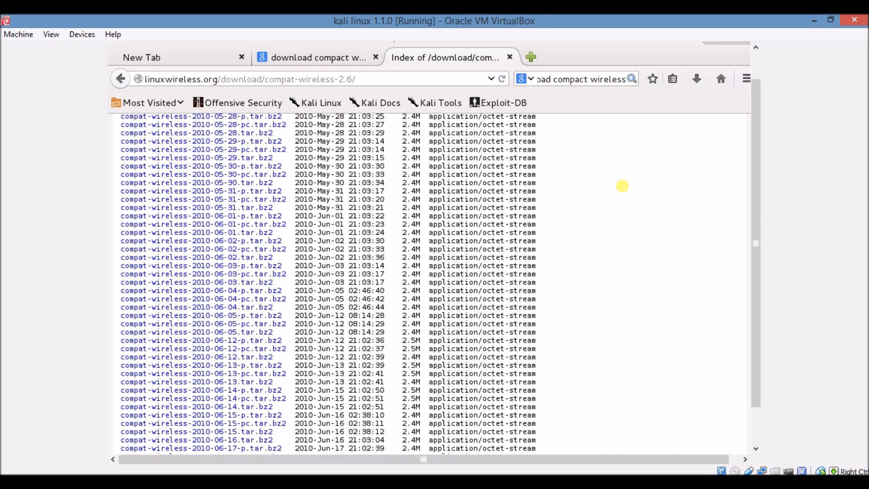
scroll("down", 3)
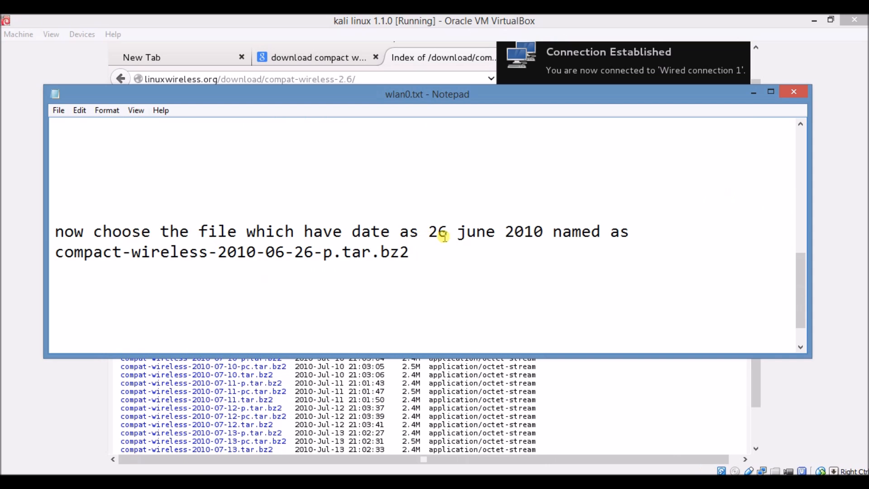
mouse_move(154, 266)
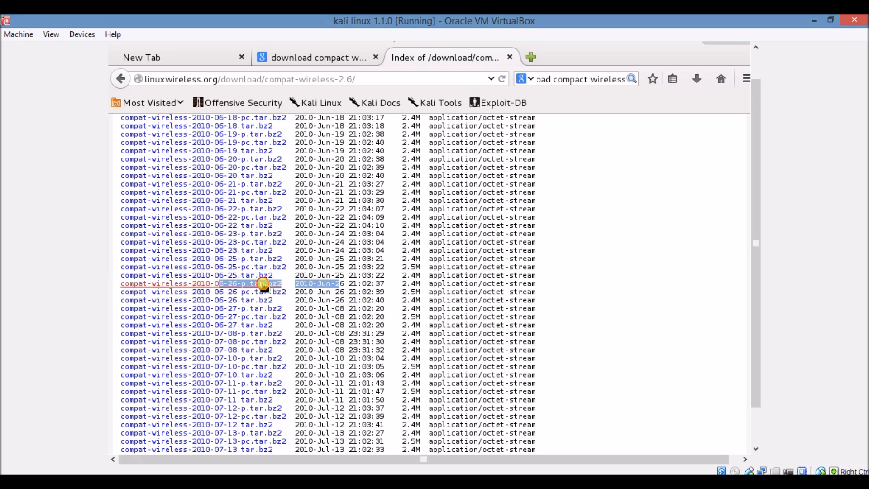
Start downloading compat-wireless-2010-06-26-p.tar.bz2 from the file listing
left_click(201, 284)
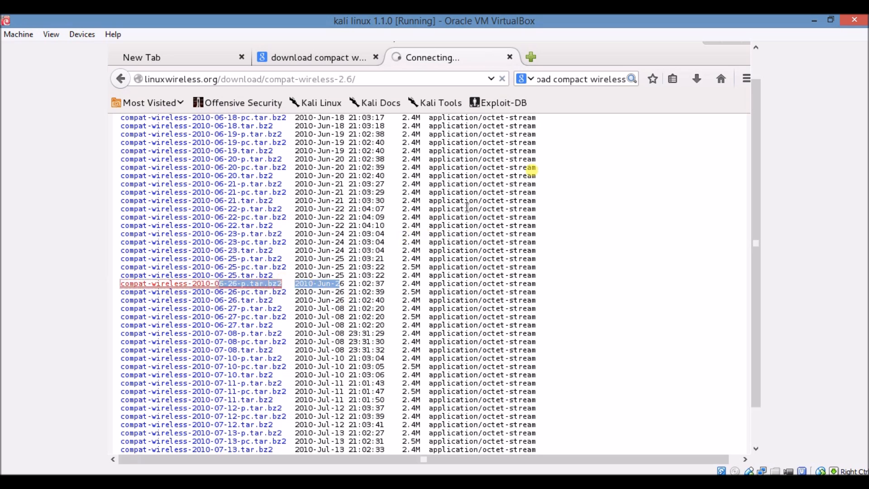
mouse_move(740, 109)
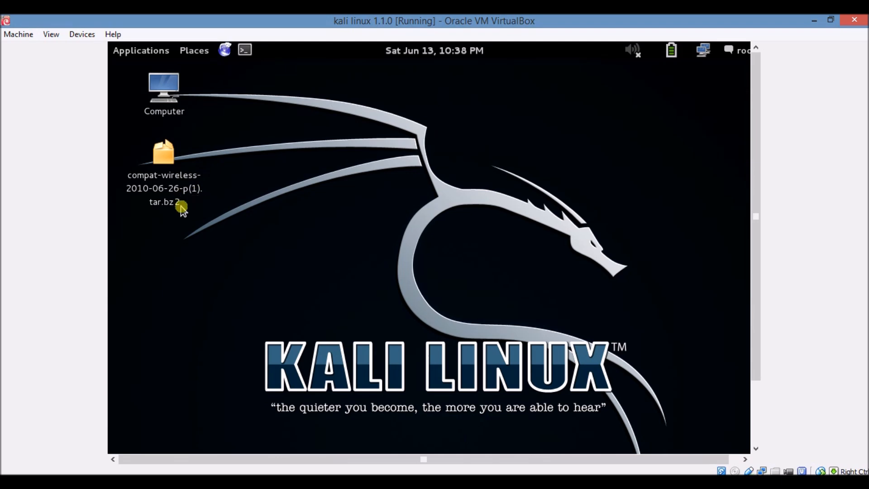
With the archive on the desktop, run ifconfig in a terminal showing only eth0, eth1 and lo
left_click(163, 155)
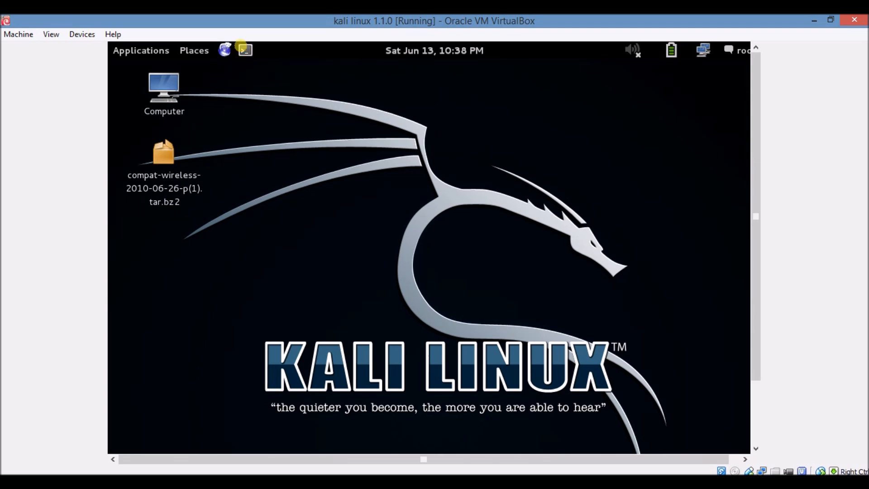
left_click(244, 50)
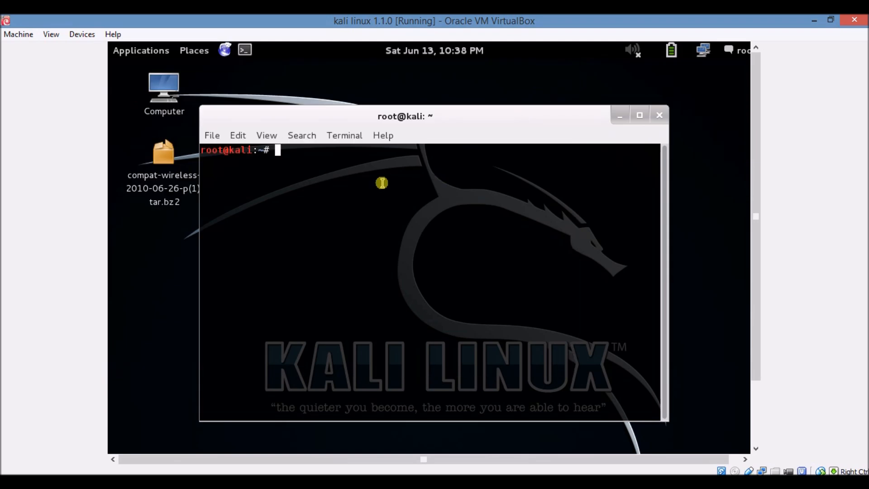
type("ifco")
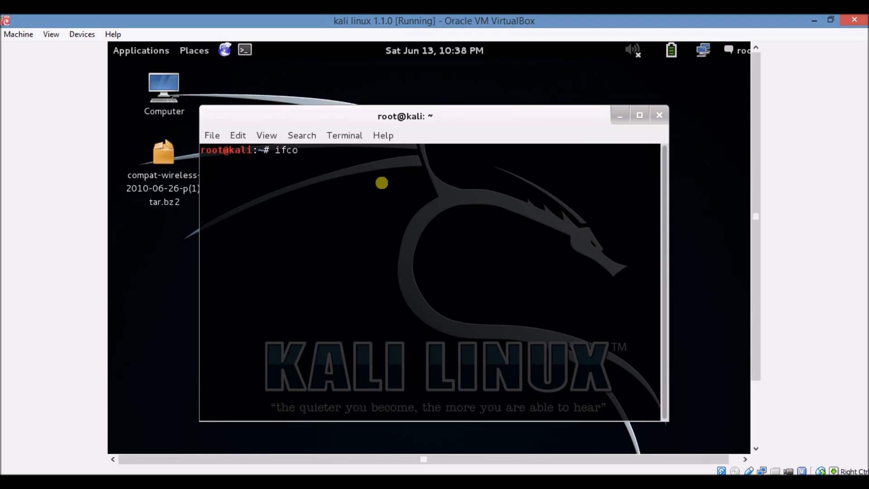
type("nfig")
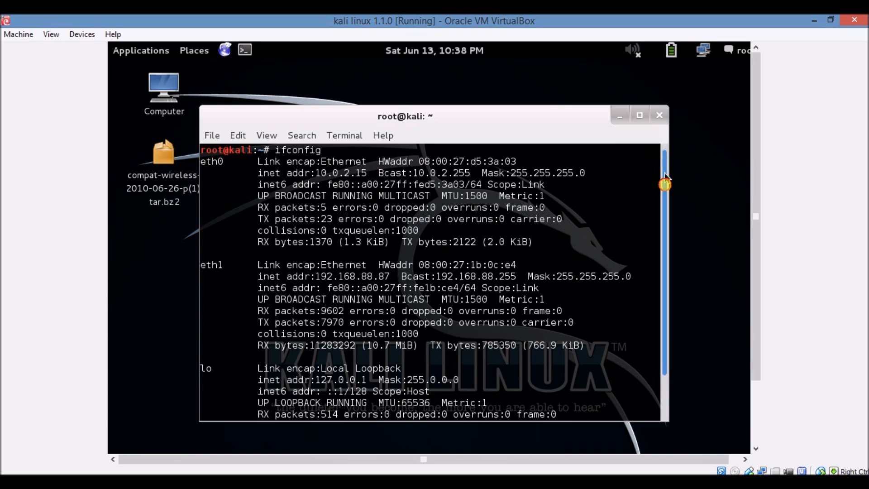
scroll("down", 3)
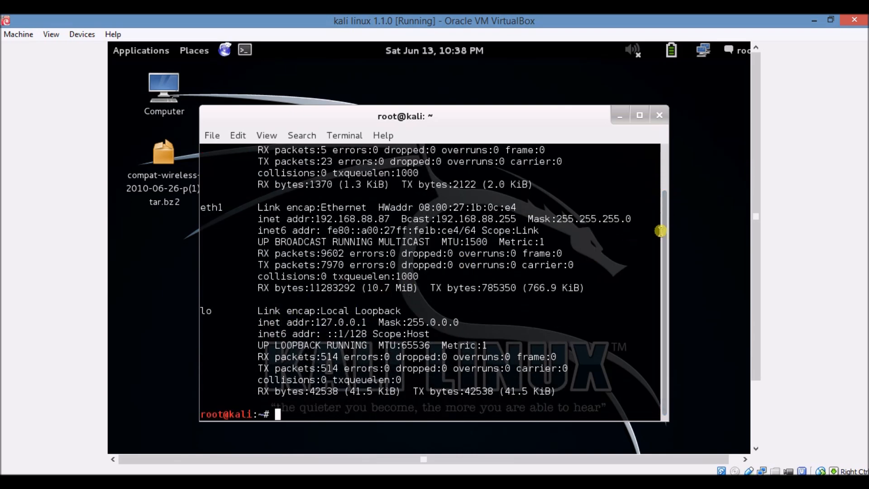
mouse_move(662, 165)
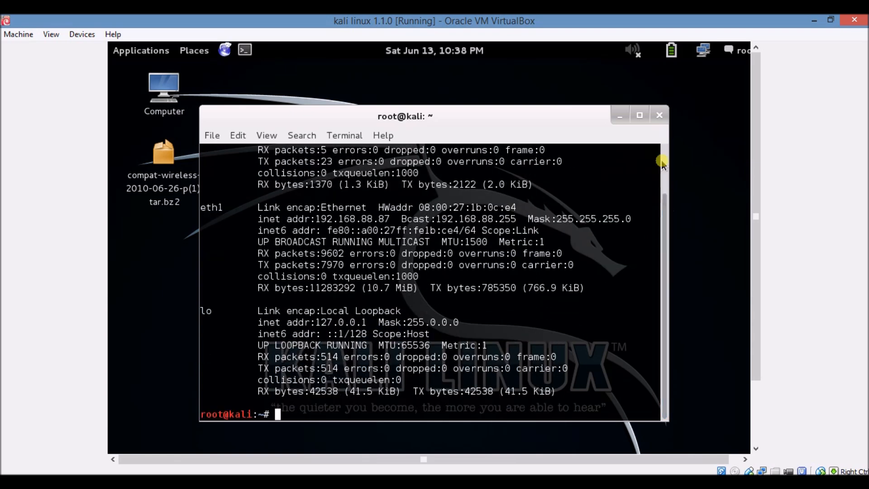
mouse_move(659, 115)
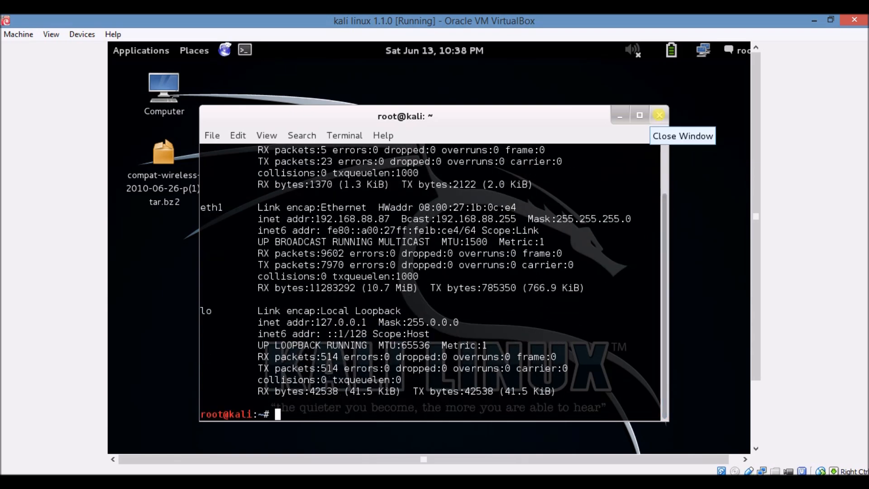
left_click(659, 115)
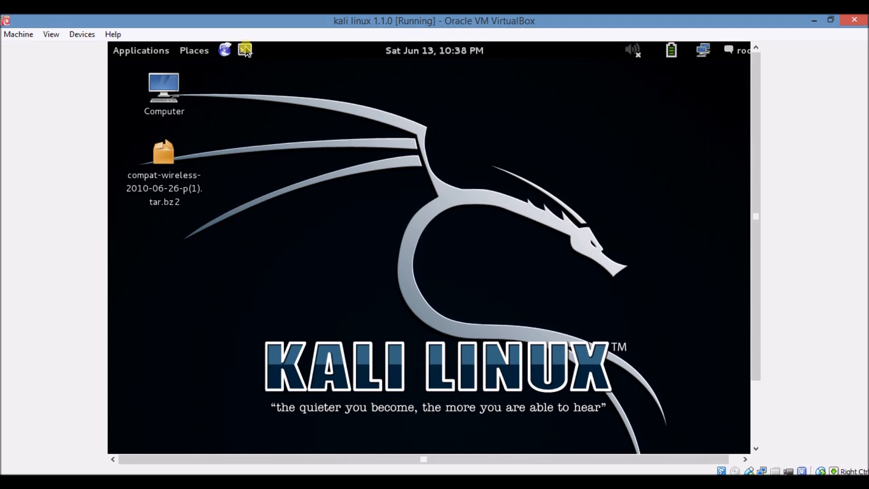
In a root terminal, cd into Desktop and list it to see the compat-wireless archive
left_click(244, 50)
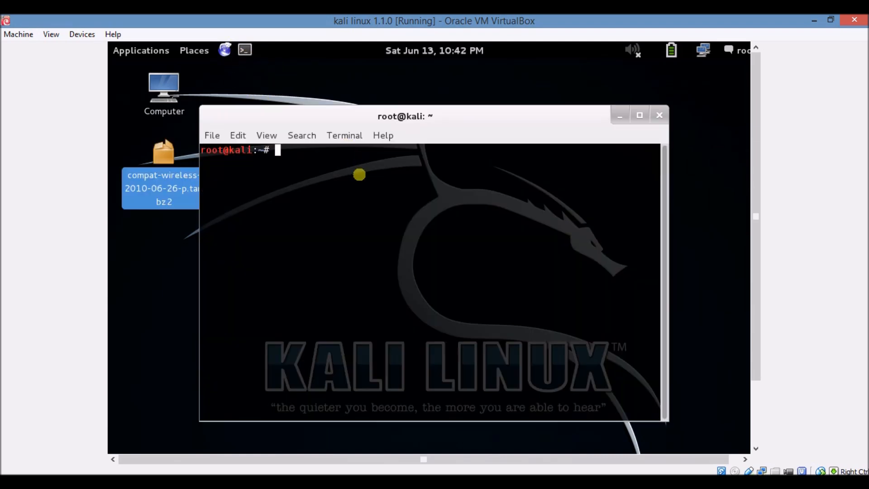
type("cd")
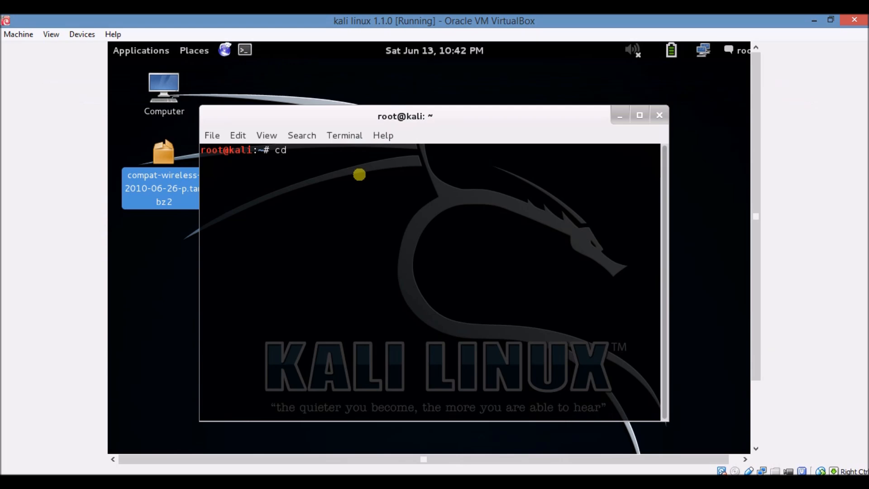
type("Des")
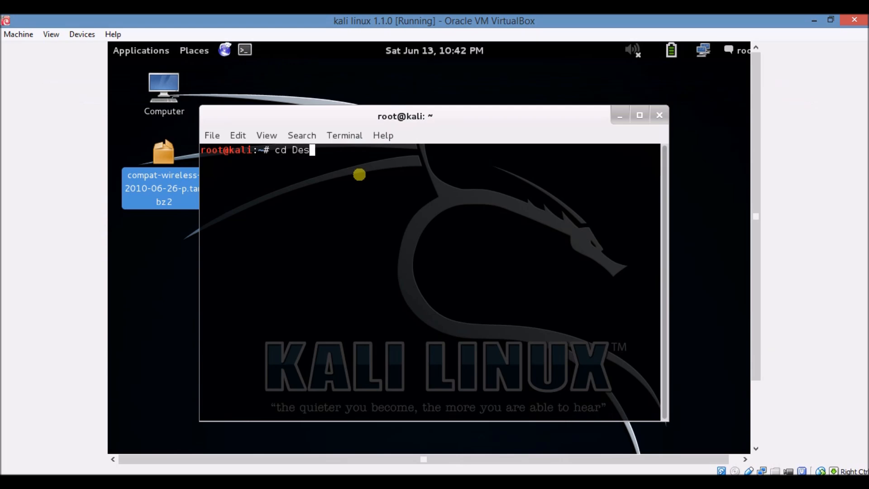
type("top")
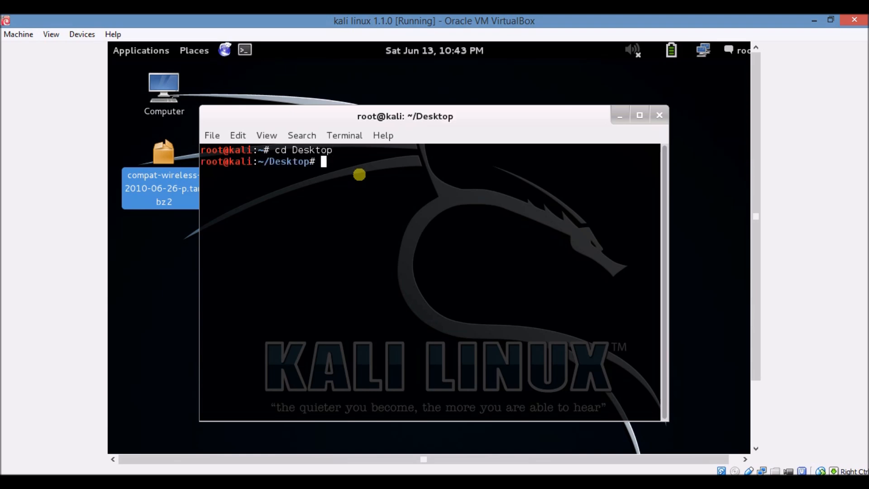
type("ls")
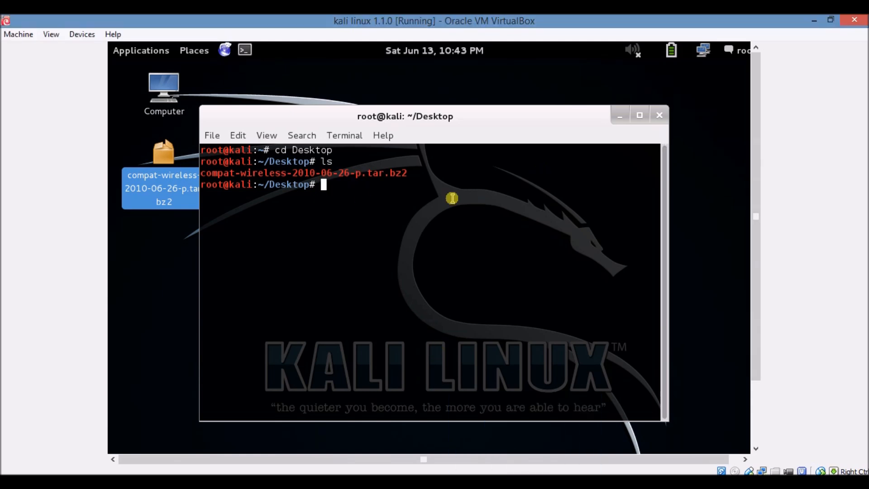
mouse_move(350, 197)
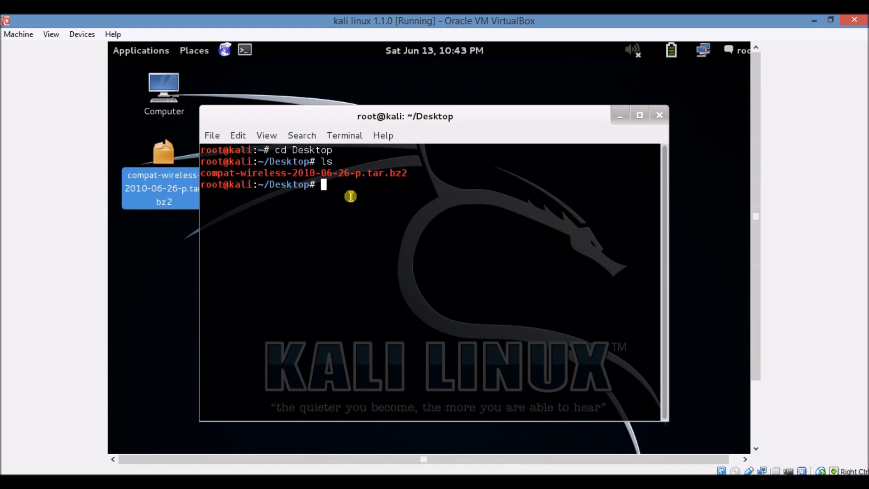
Begin the extraction command tar -jxvf awaiting the archive name
type("tar")
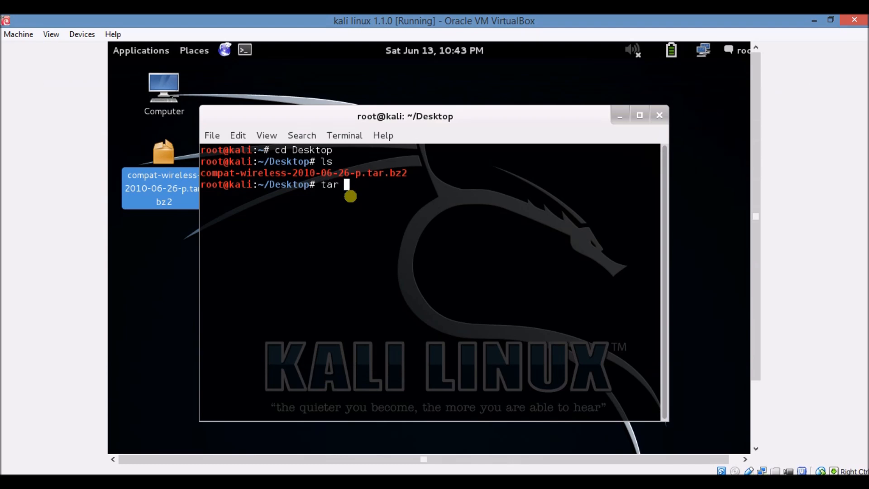
type("-j")
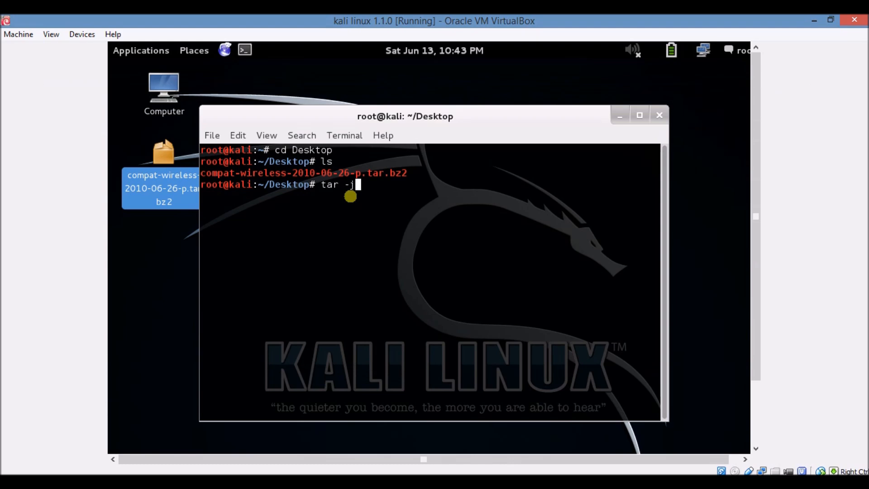
type("xvf")
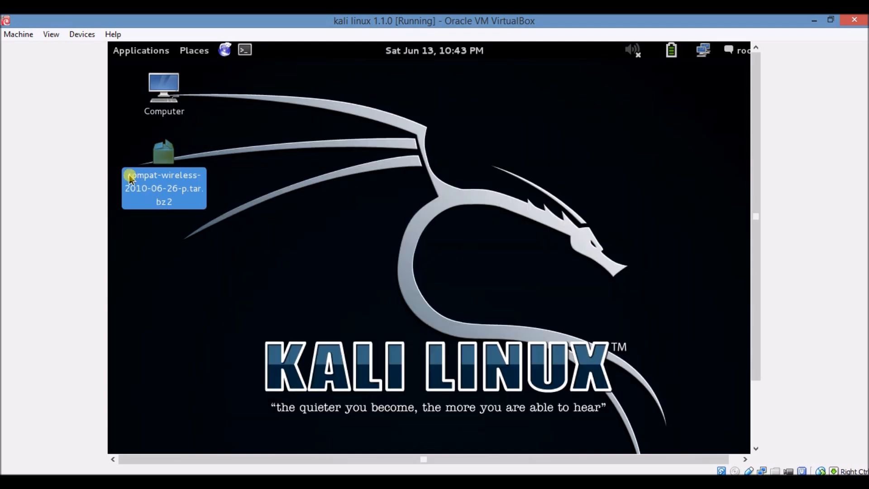
Copy the archive's full file name via Rename on its desktop icon
right_click(164, 183)
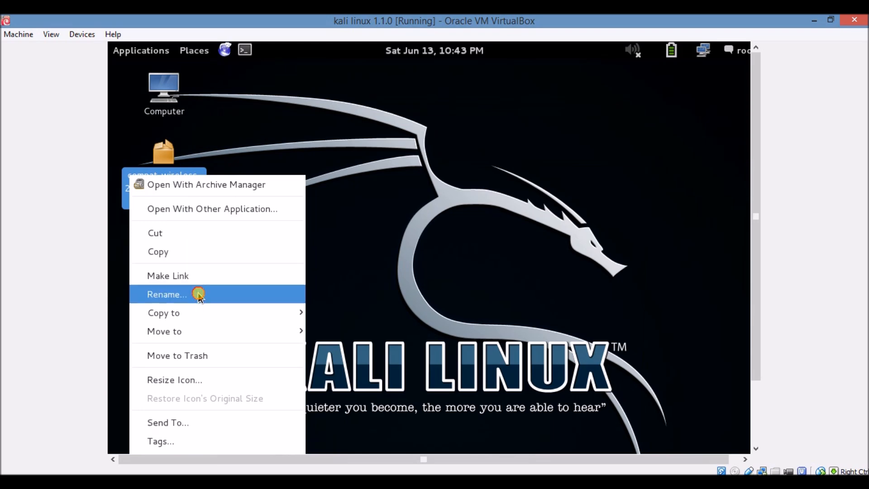
left_click(167, 294)
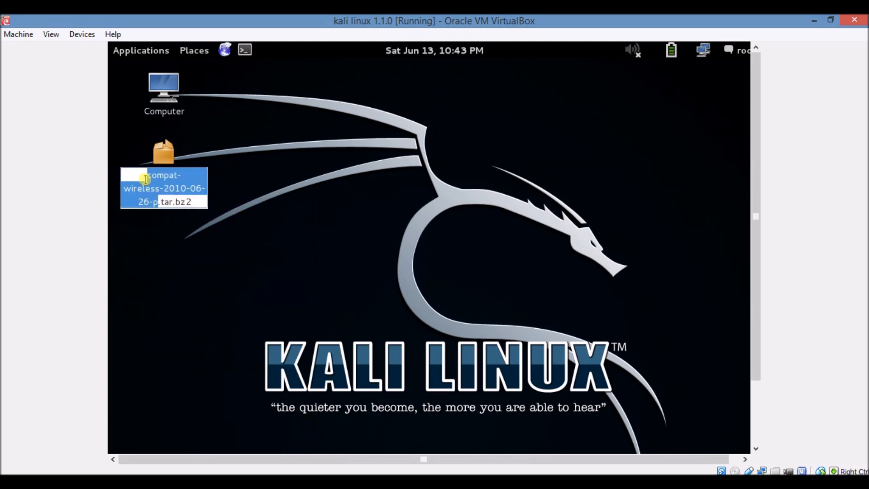
right_click(163, 188)
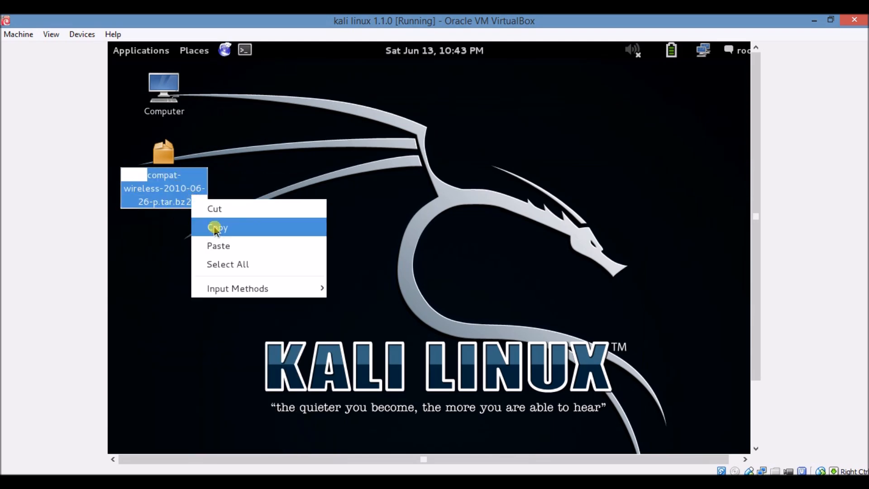
left_click(216, 228)
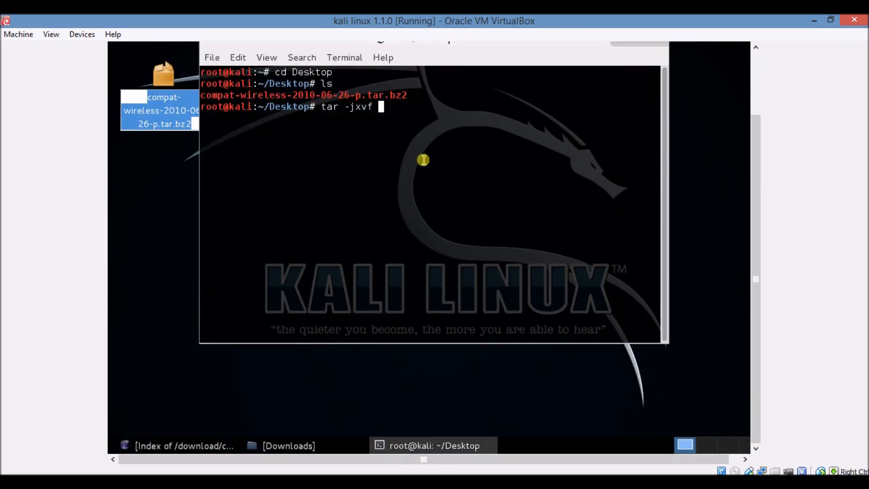
Paste the name to run tar -jxvf, extracting compat-wireless-2010-06-26-p, and confirm the folder with ls
right_click(423, 160)
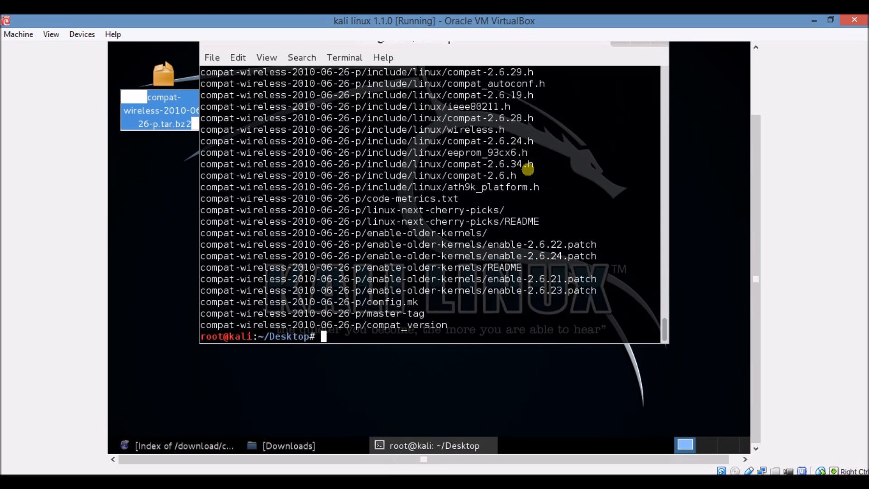
mouse_move(457, 288)
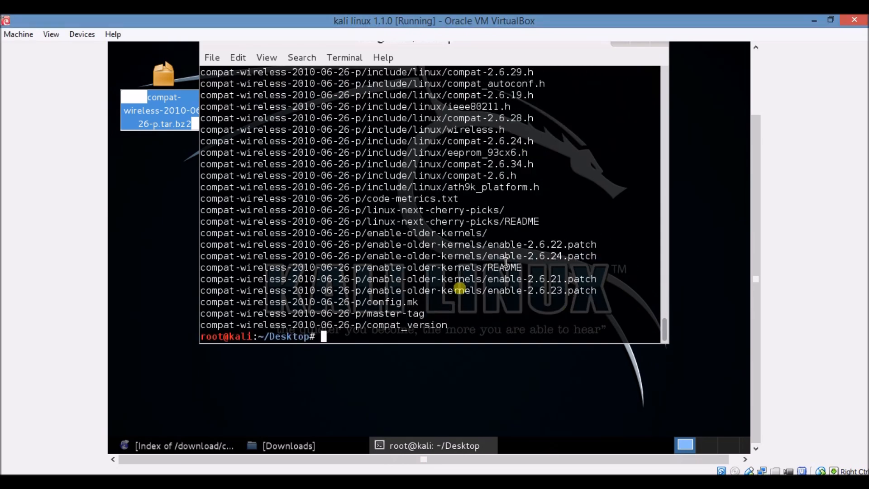
type("c")
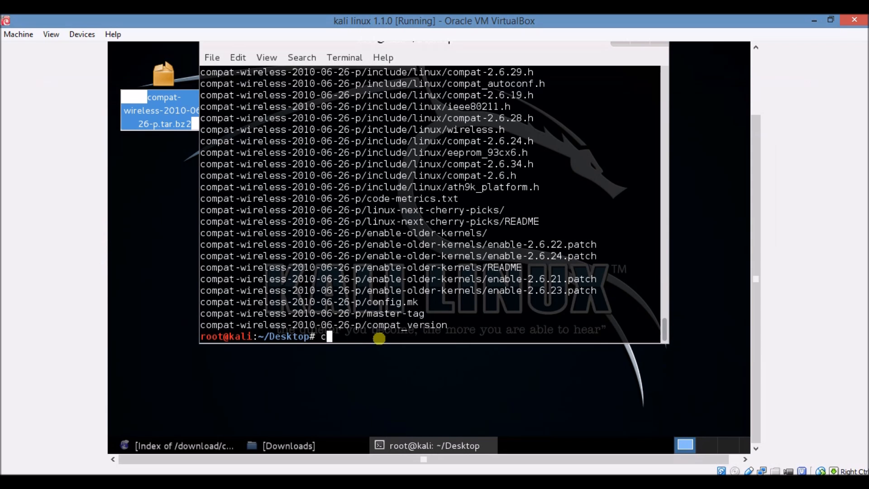
type("d")
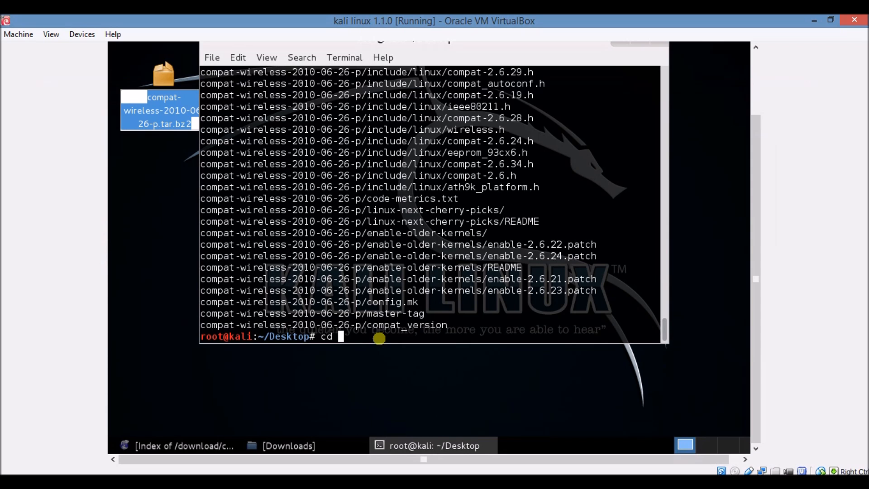
type("-past file")
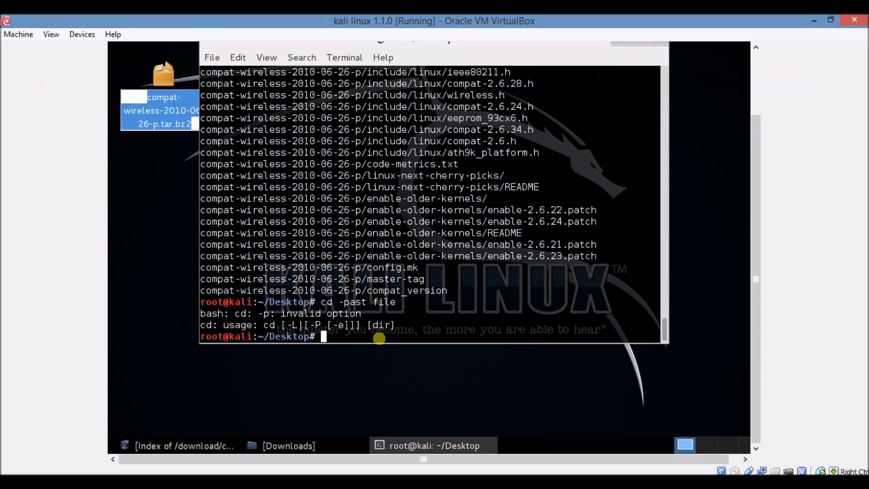
type("ls")
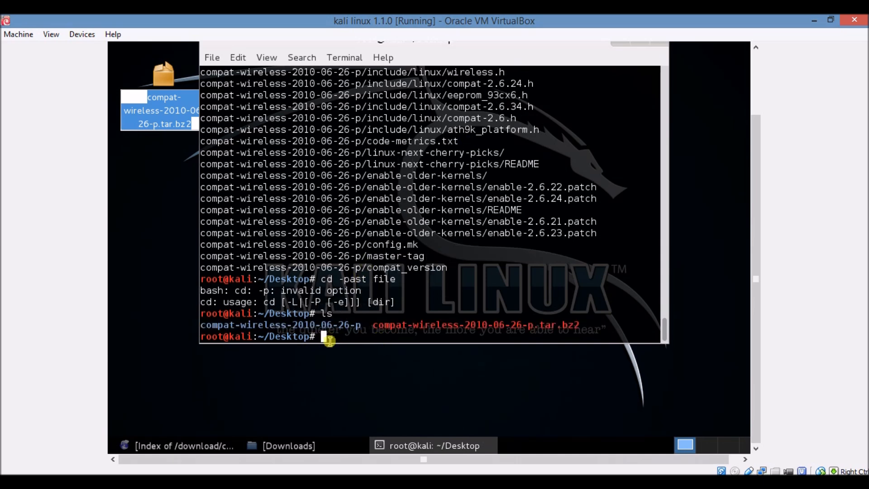
mouse_move(755, 123)
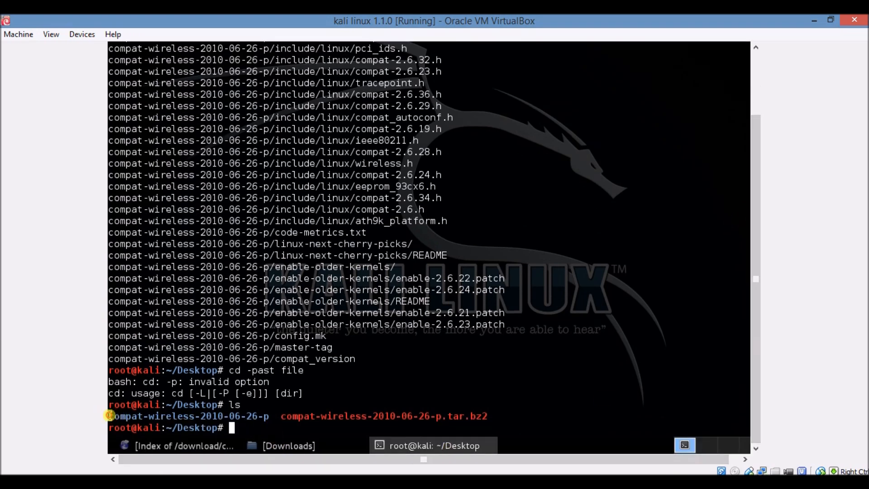
Copy the extracted folder name and cd into compat-wireless-2010-06-26-p
double_click(188, 415)
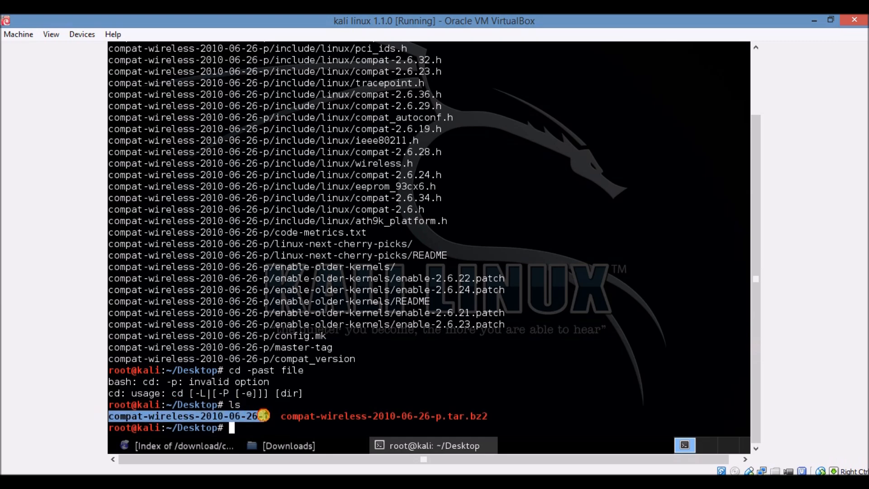
right_click(265, 415)
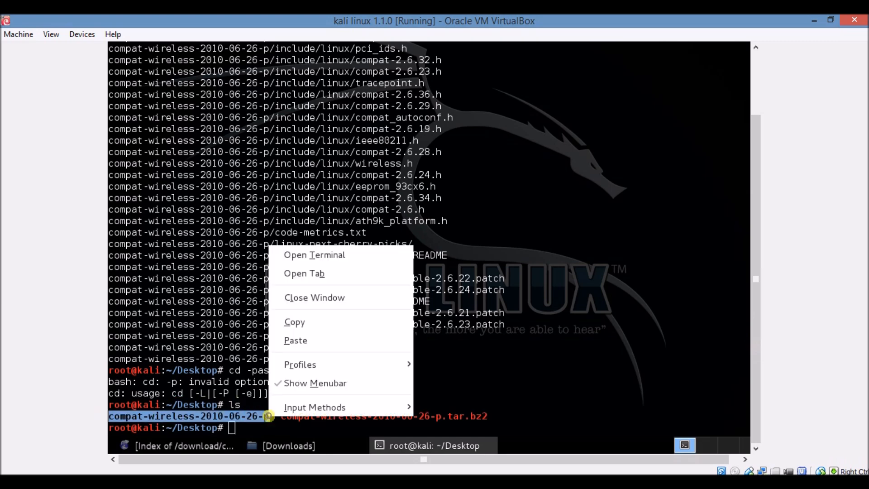
mouse_move(295, 322)
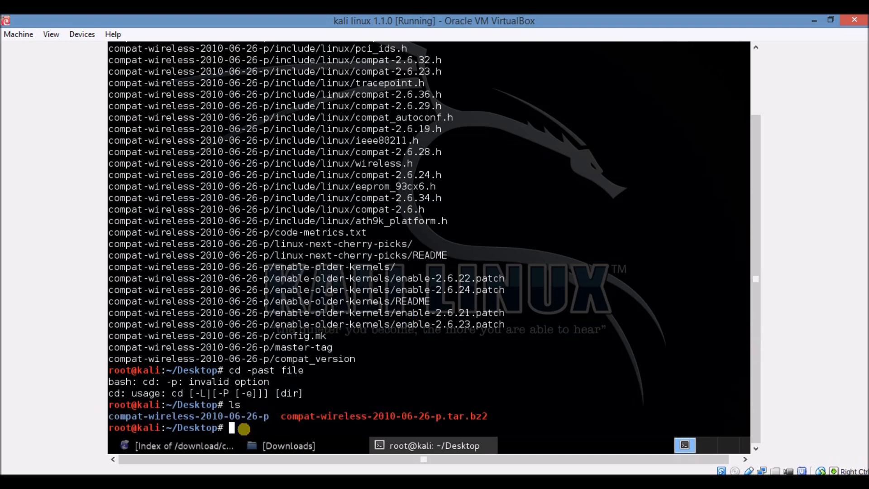
type("cd")
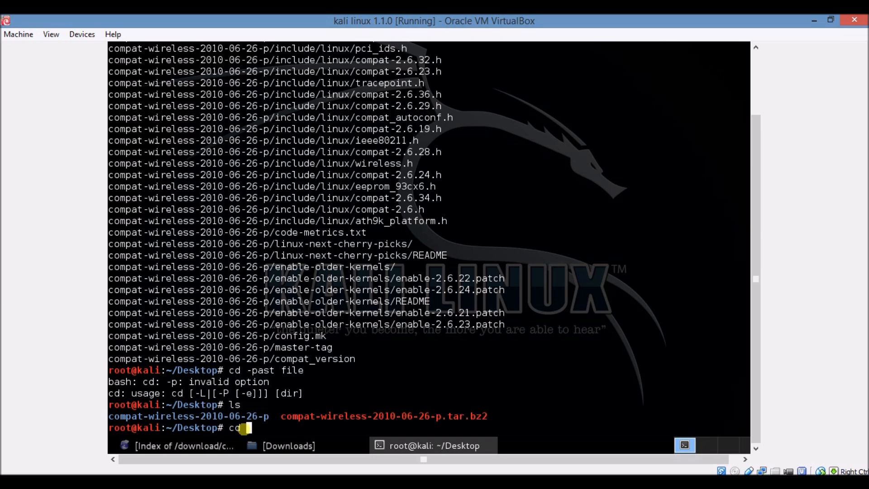
right_click(244, 427)
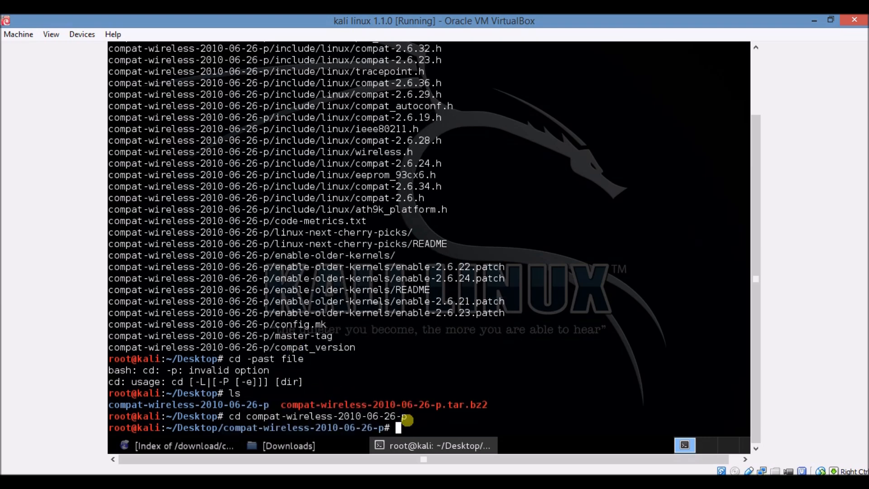
Run make unload followed by make load to reload the compat-wireless modules
type("make un")
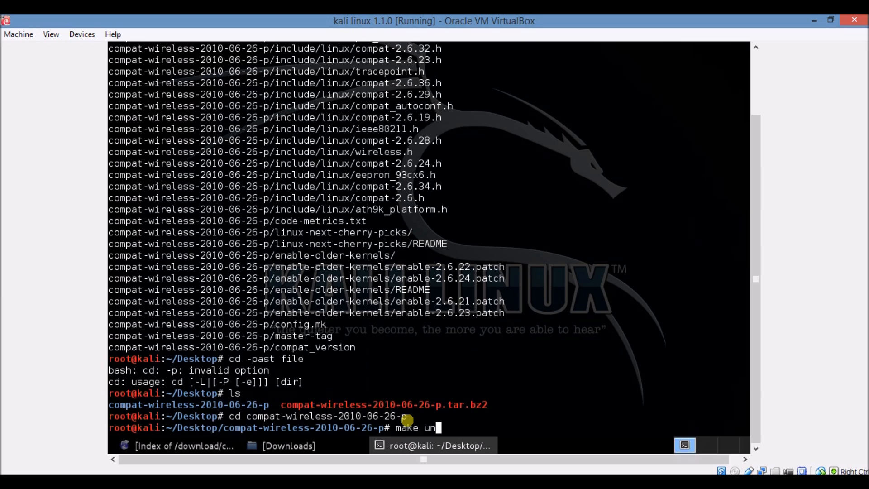
type("load")
type("m")
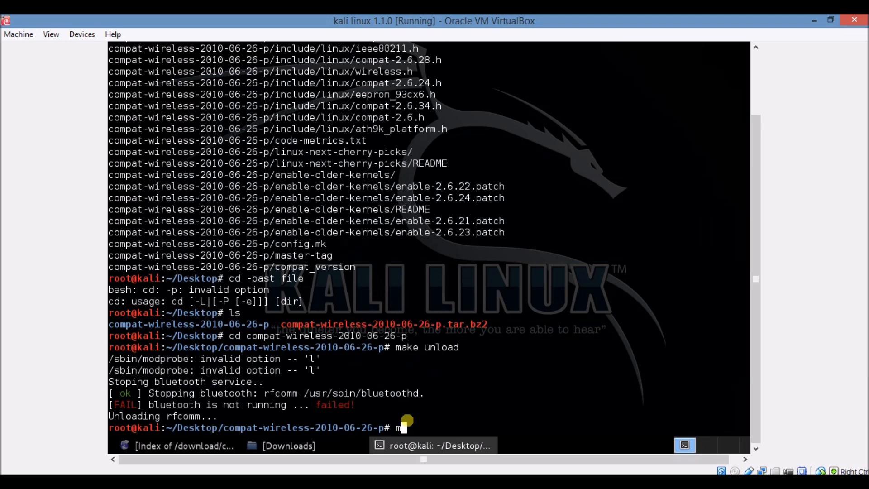
type("ake loa")
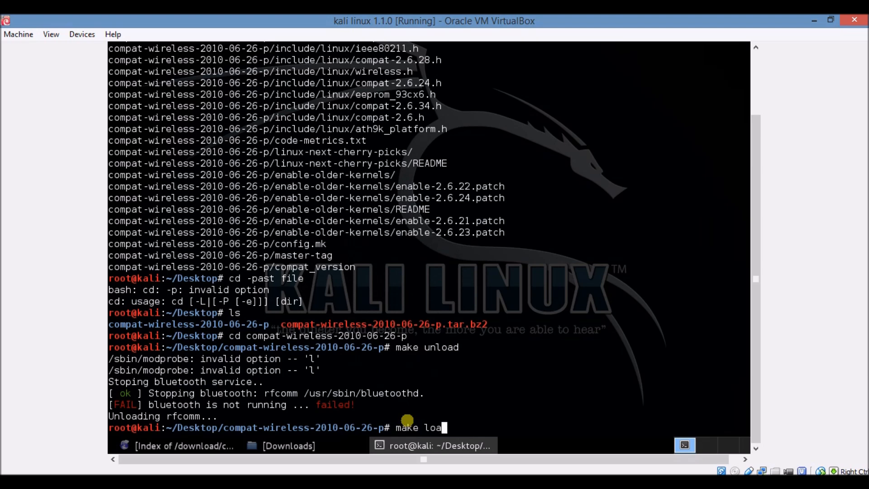
type("d")
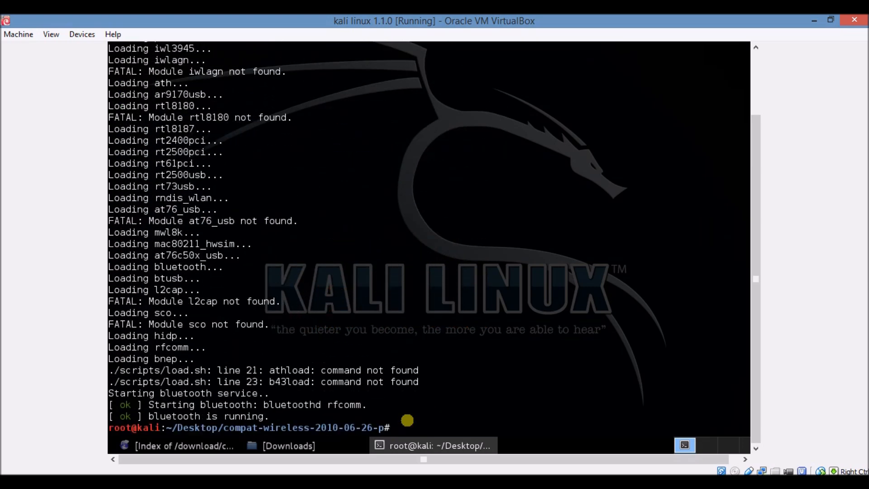
Clear and minimize the build terminal, then start a fresh root terminal at home
type("cl")
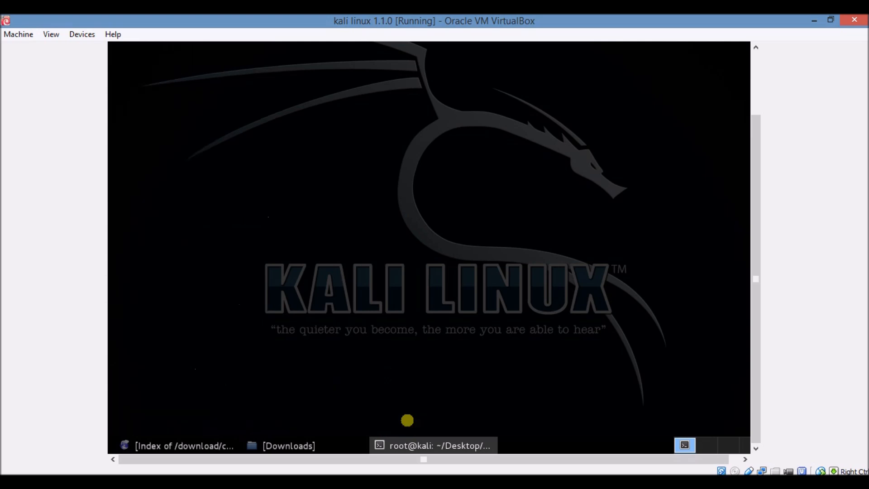
mouse_move(721, 219)
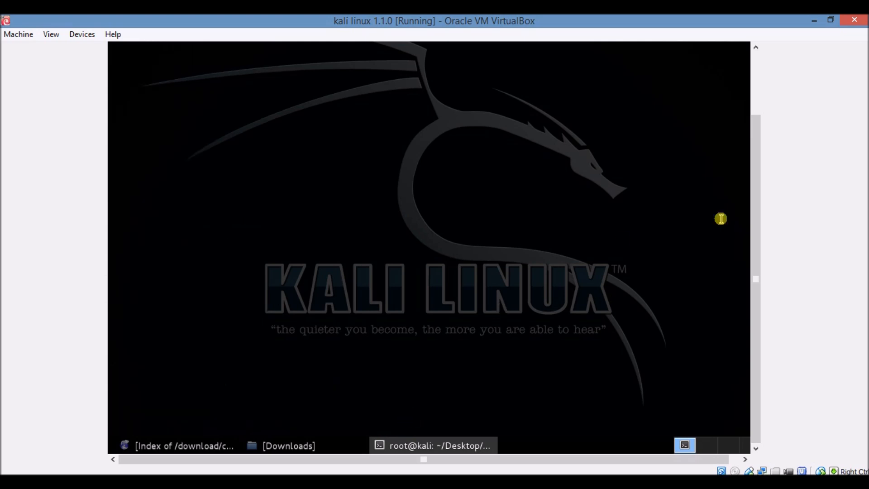
mouse_move(485, 418)
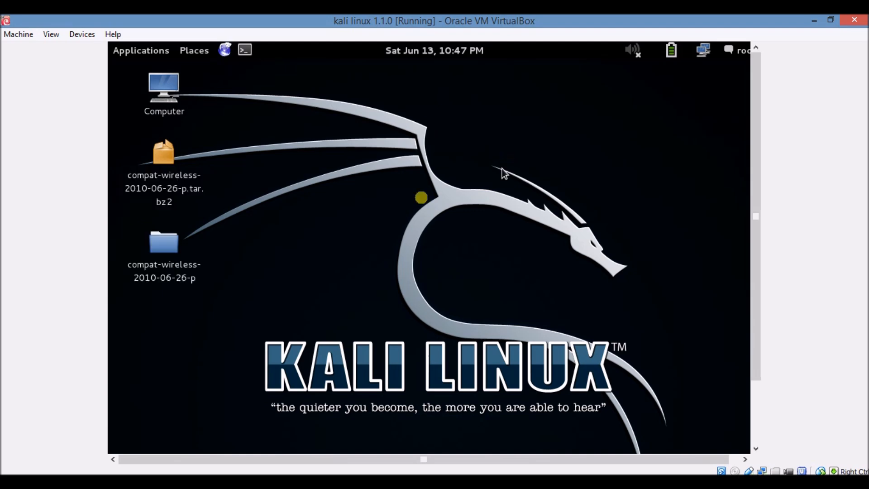
mouse_move(737, 191)
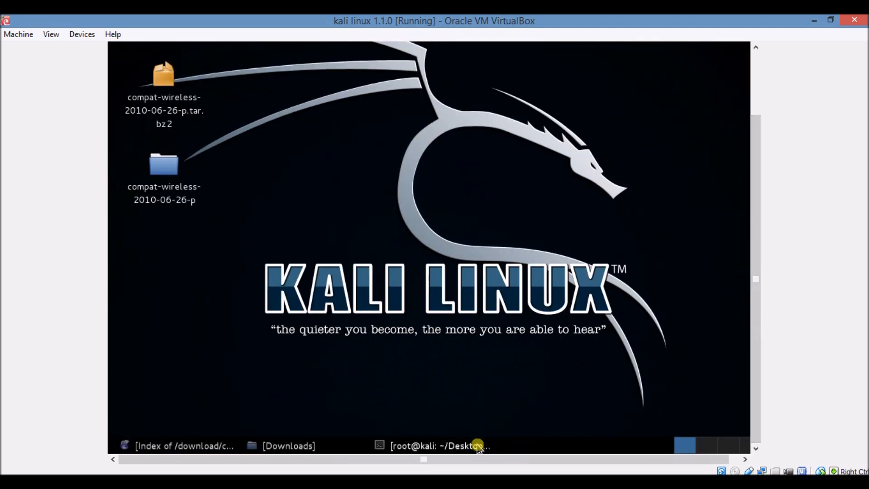
left_click(438, 446)
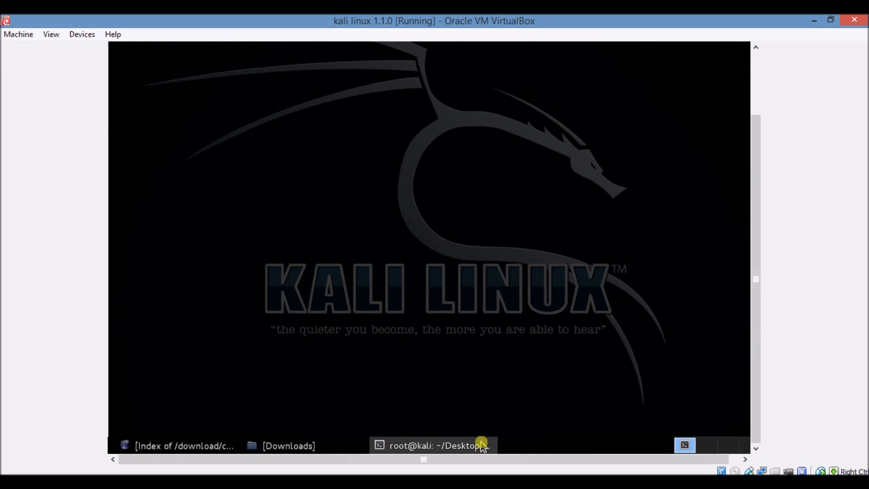
left_click(434, 445)
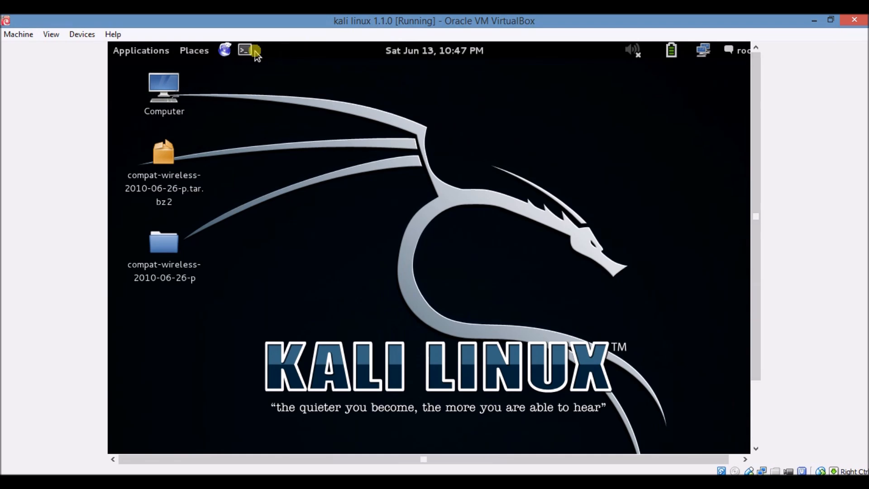
left_click(245, 50)
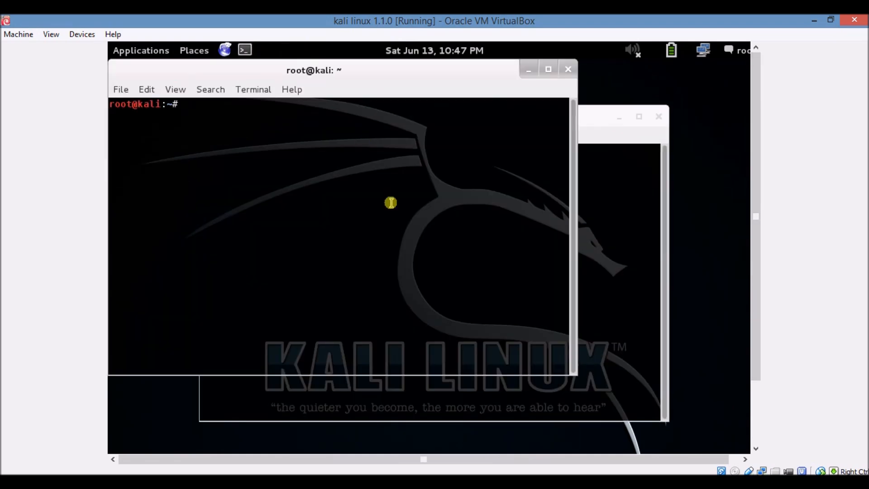
Exit the old terminal and run ifconfig in the new one, listing lo, wlan0 and wlan1
type("exi")
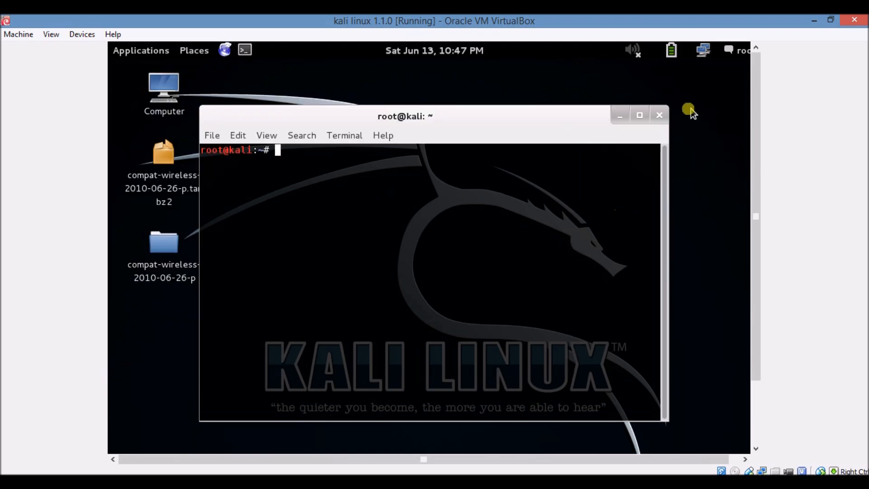
mouse_move(492, 176)
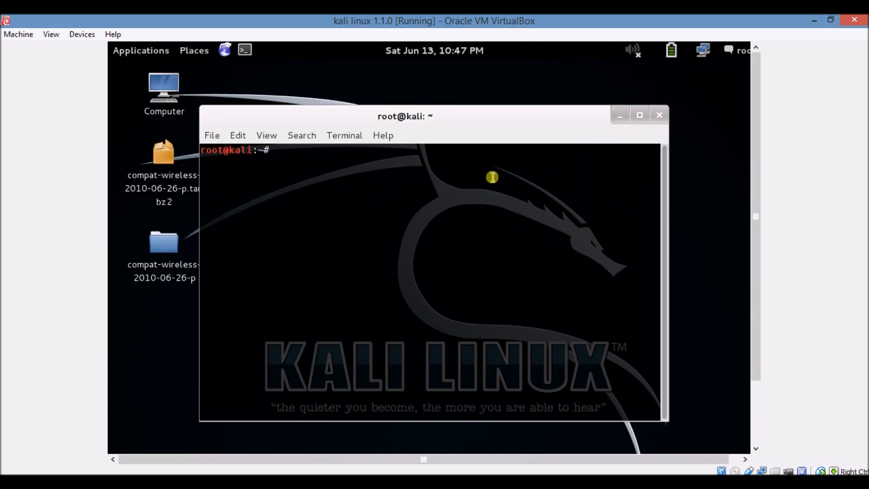
type("ifco")
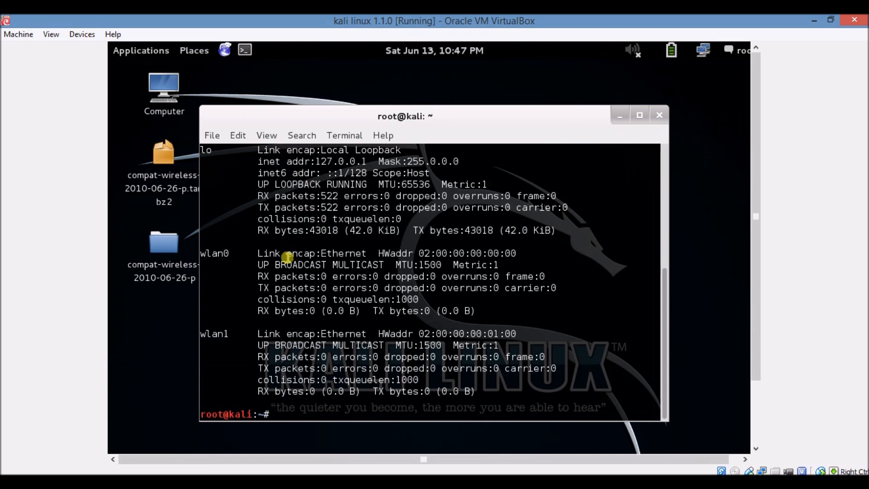
mouse_move(232, 256)
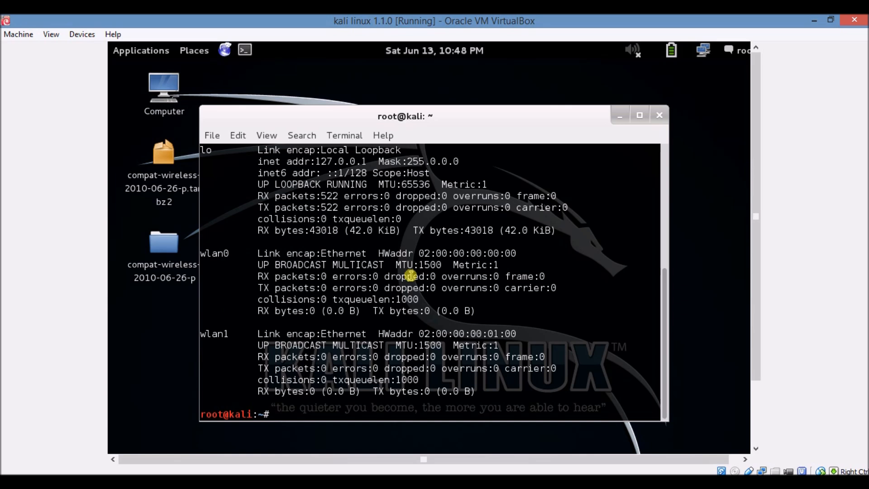
mouse_move(518, 246)
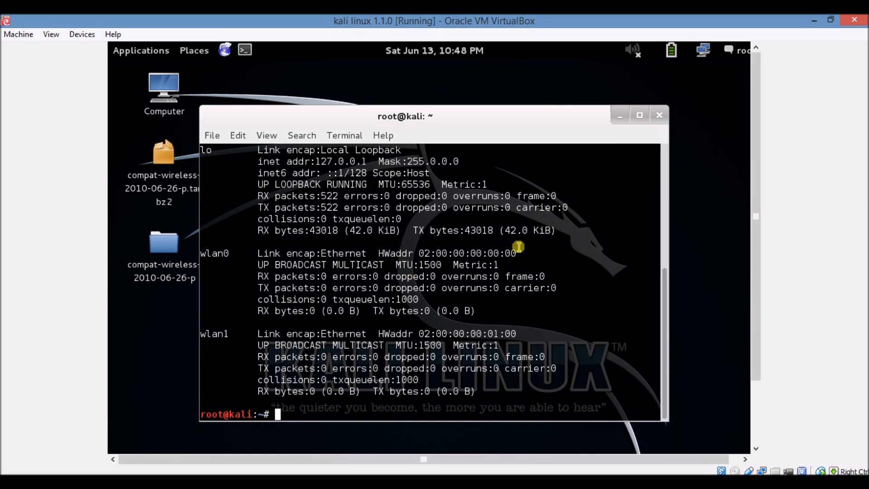
mouse_move(657, 243)
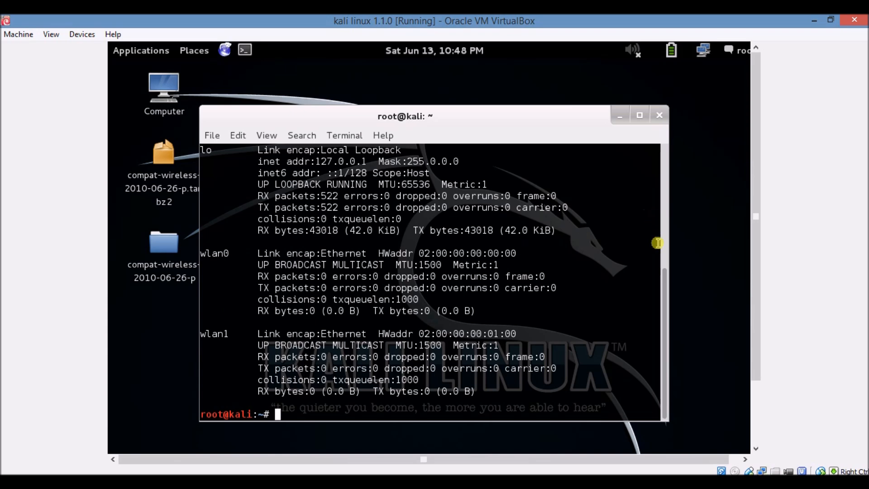